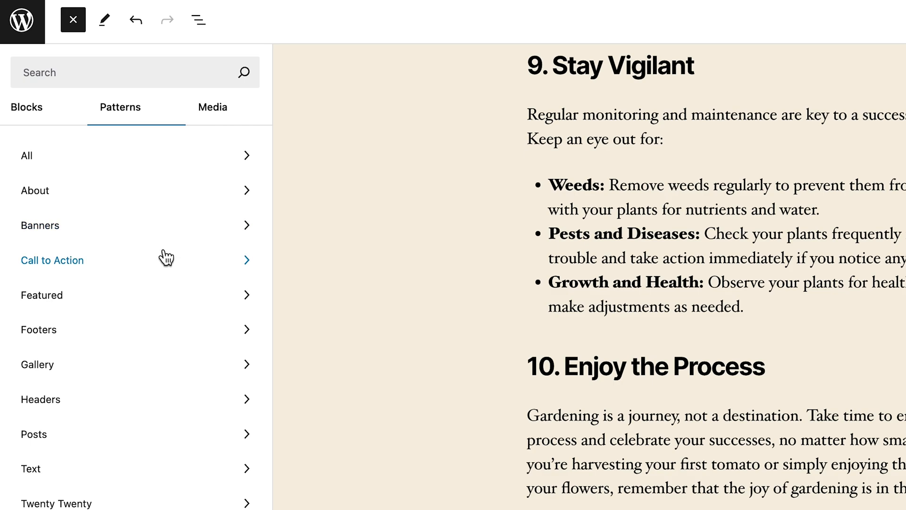
Step: Close the Patterns panel to get back to the gardening post
{"action": "left_click", "coordinate": [52, 260]}
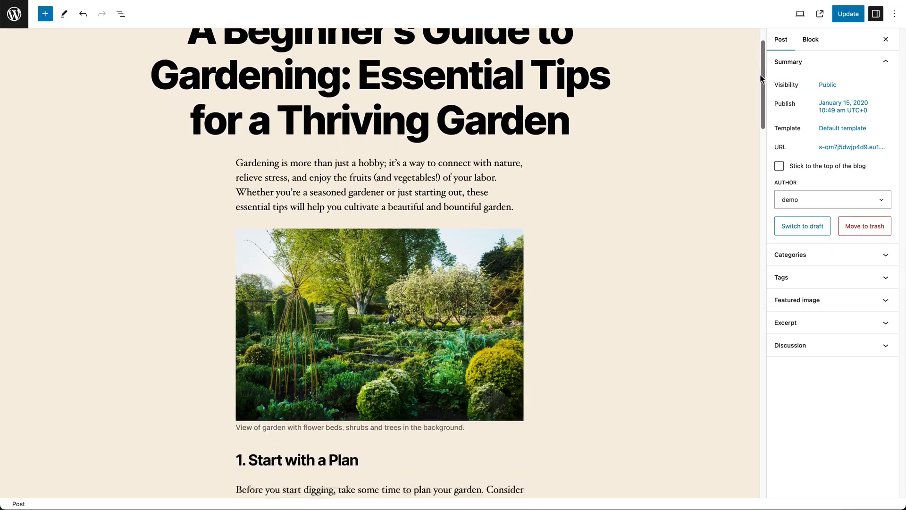
Step: Scroll to the end of the post and start a new block after 'Enjoy the Process'
{"action": "scroll", "scroll_direction": "down", "scroll_amount": 3}
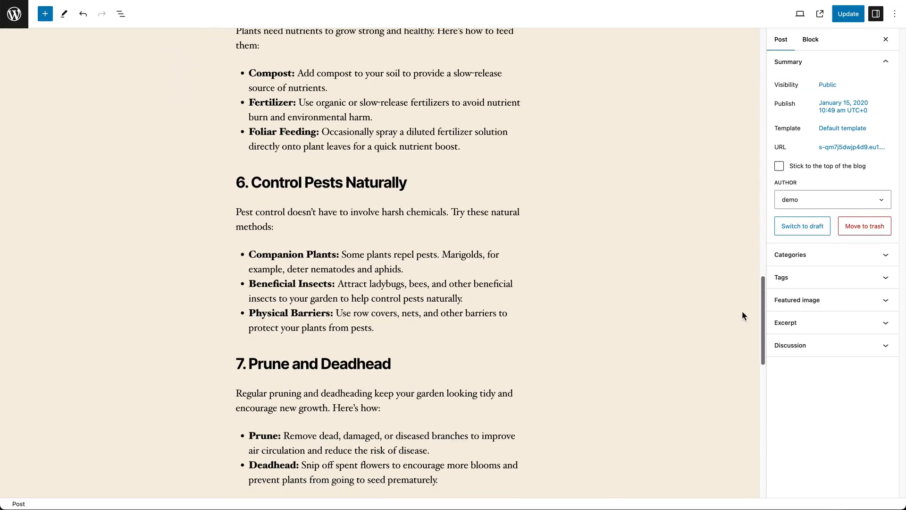
{"action": "scroll", "scroll_direction": "down", "scroll_amount": 3}
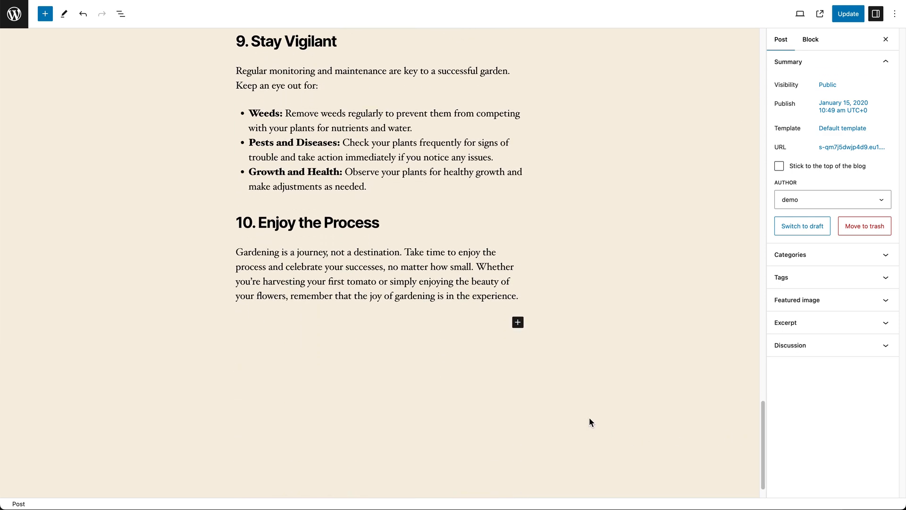
{"action": "left_click", "coordinate": [517, 322]}
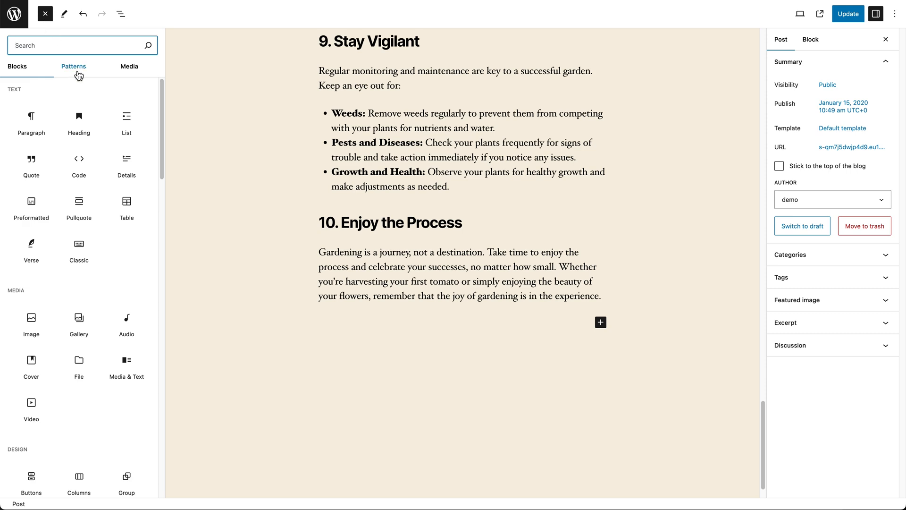
Step: Browse the Call to Action patterns and scroll to the Get in Touch preview
{"action": "left_click", "coordinate": [74, 66]}
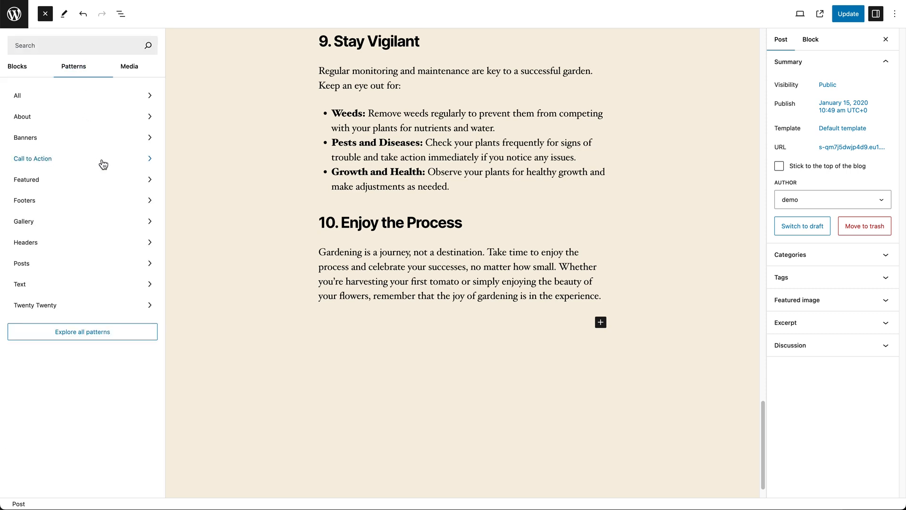
{"action": "left_click", "coordinate": [33, 159]}
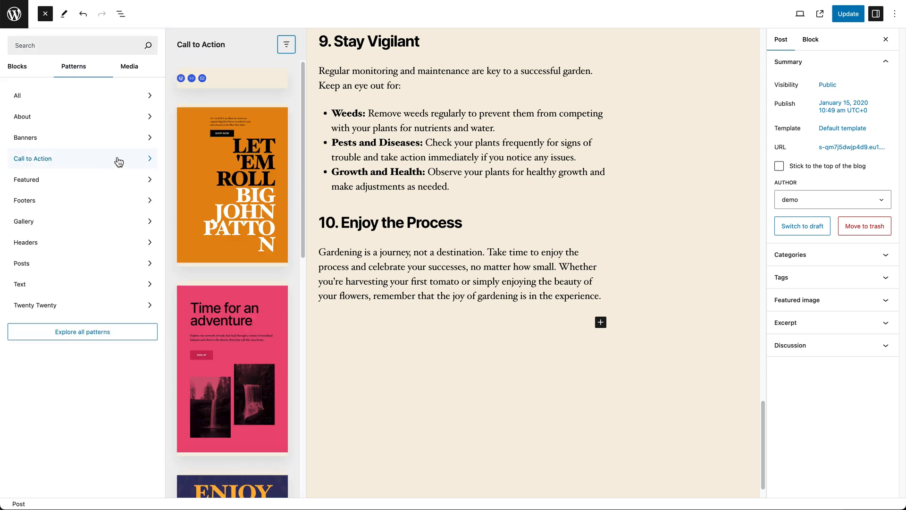
{"action": "scroll", "scroll_direction": "down", "scroll_amount": 3}
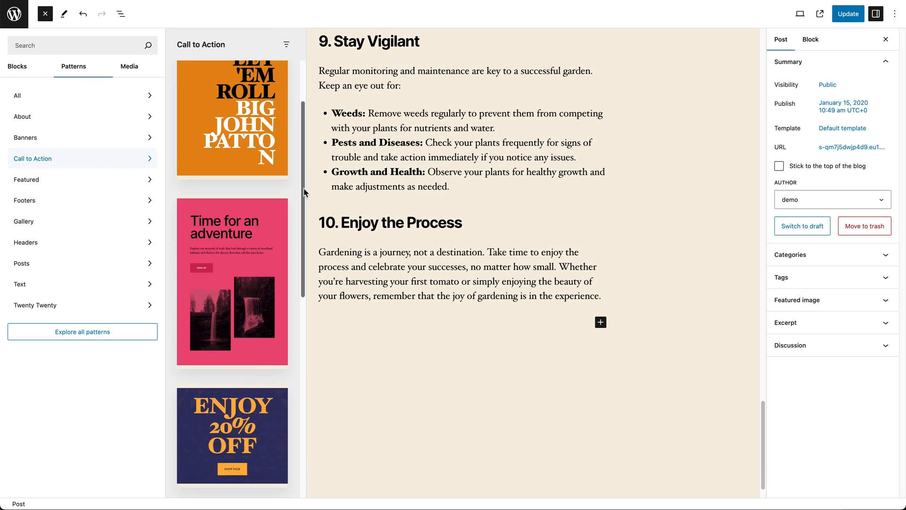
{"action": "scroll", "scroll_direction": "down", "scroll_amount": 3}
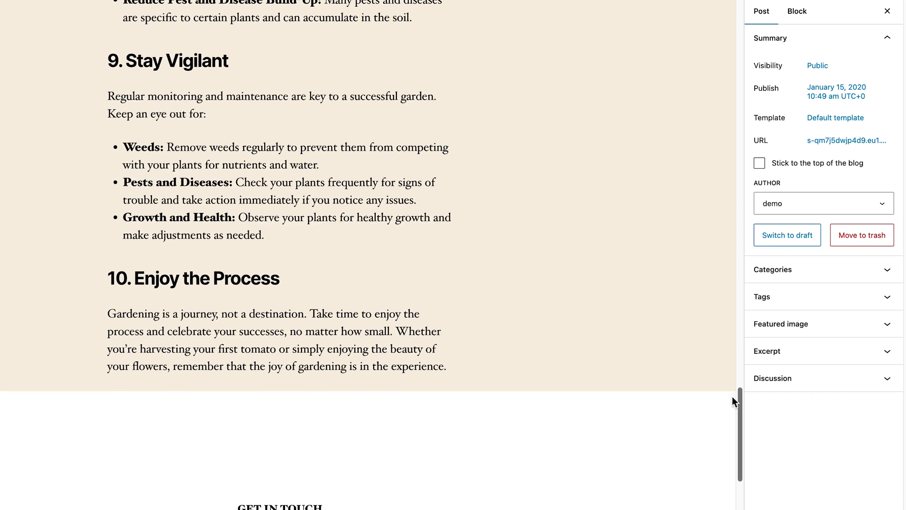
Step: Change the call-to-action button label to 'CALL US TODAY!'
{"action": "scroll", "scroll_direction": "down", "scroll_amount": 3}
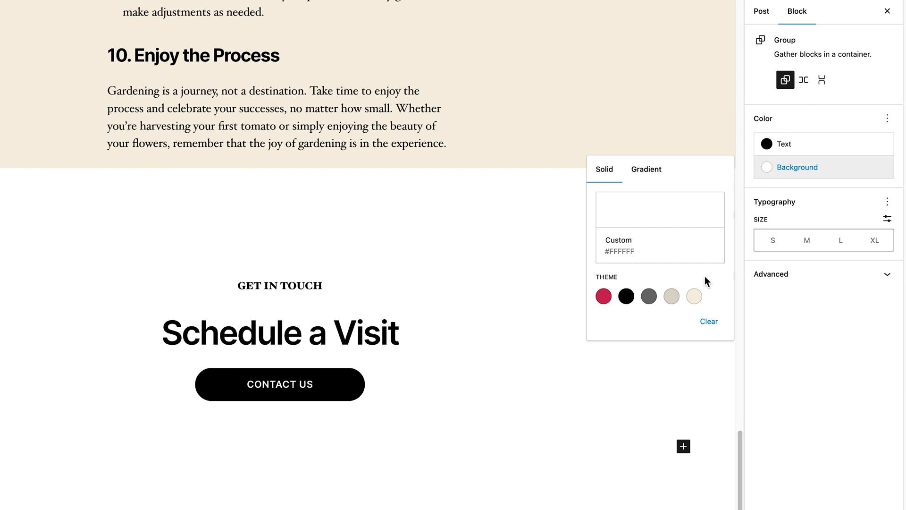
{"action": "left_click", "coordinate": [694, 296]}
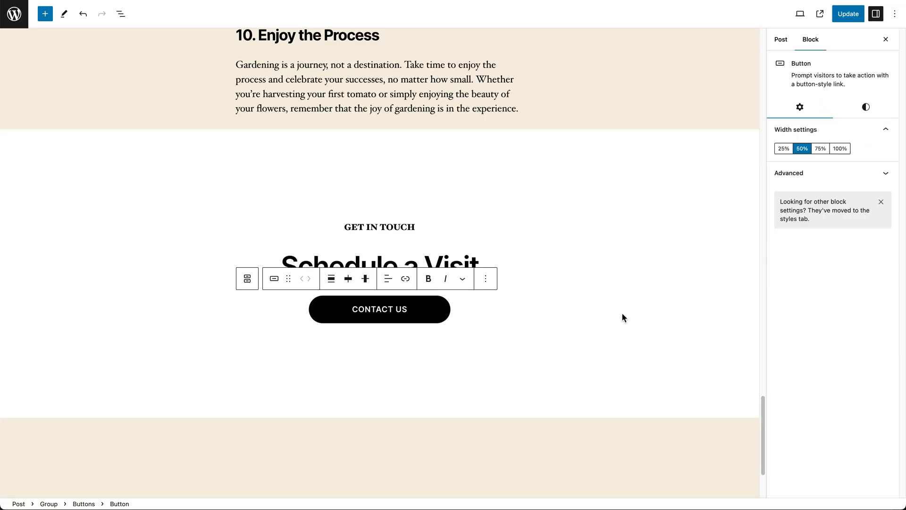
{"action": "type", "text": "CALL"}
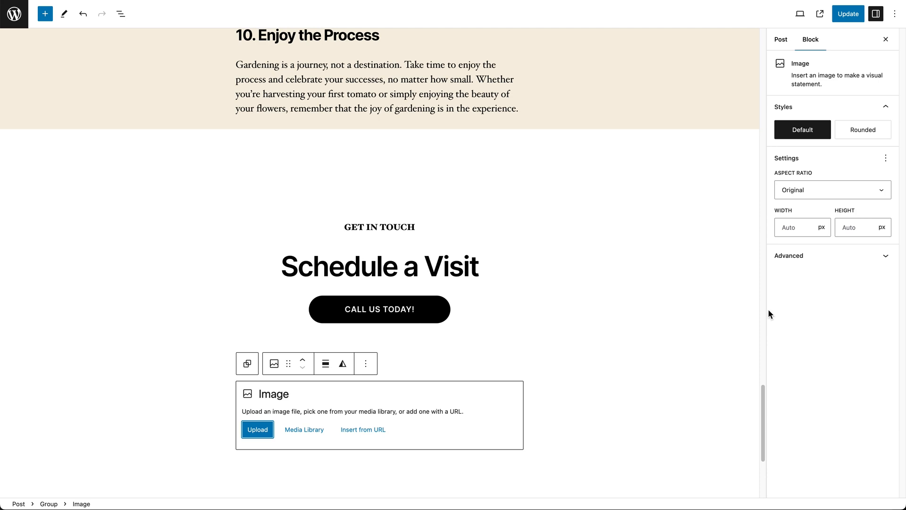
Step: Pick a garden photo for the new image block below the button
{"action": "left_click", "coordinate": [258, 430]}
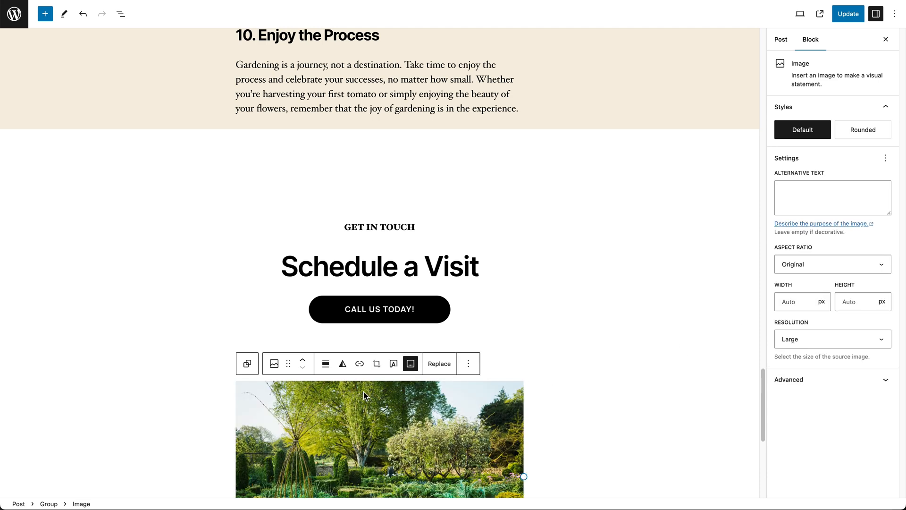
{"action": "left_click", "coordinate": [379, 309]}
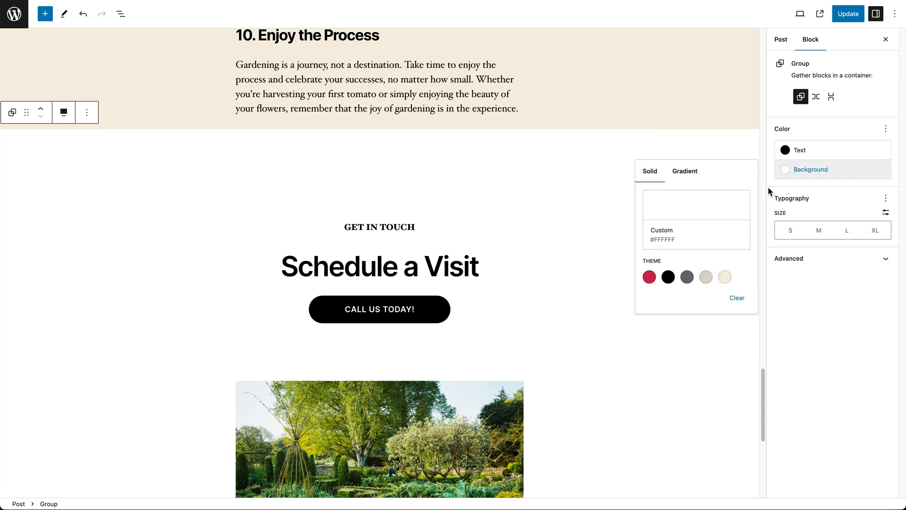
{"action": "left_click", "coordinate": [44, 13]}
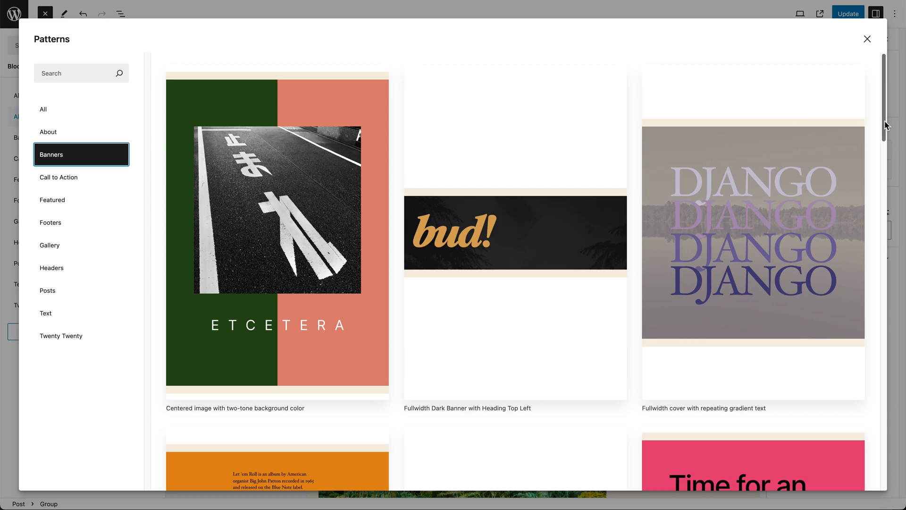
Step: Scroll through the pattern previews and open the Banners category
{"action": "scroll", "scroll_direction": "down", "scroll_amount": 3}
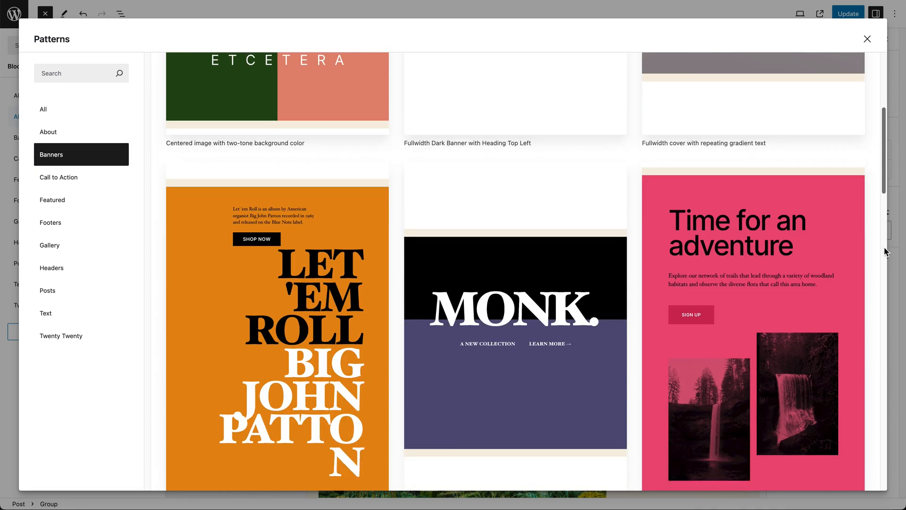
{"action": "scroll", "scroll_direction": "down", "scroll_amount": 3}
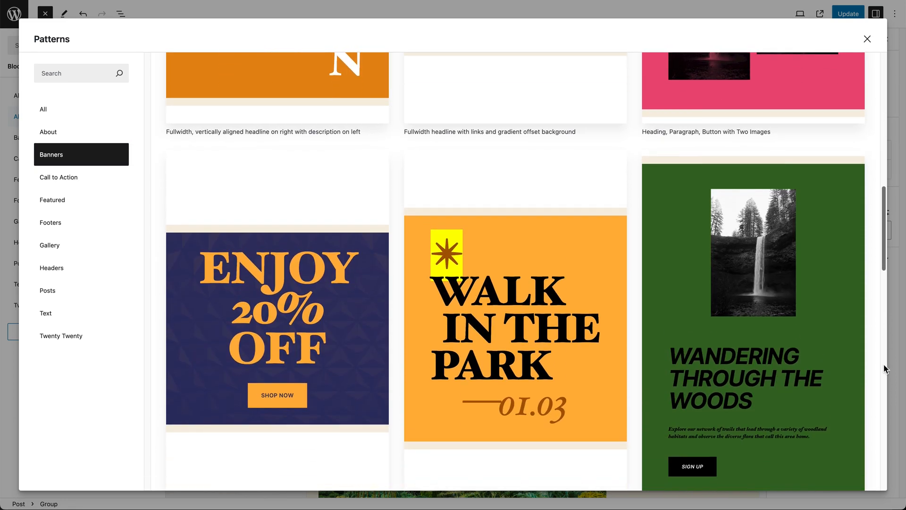
{"action": "left_click", "coordinate": [59, 177]}
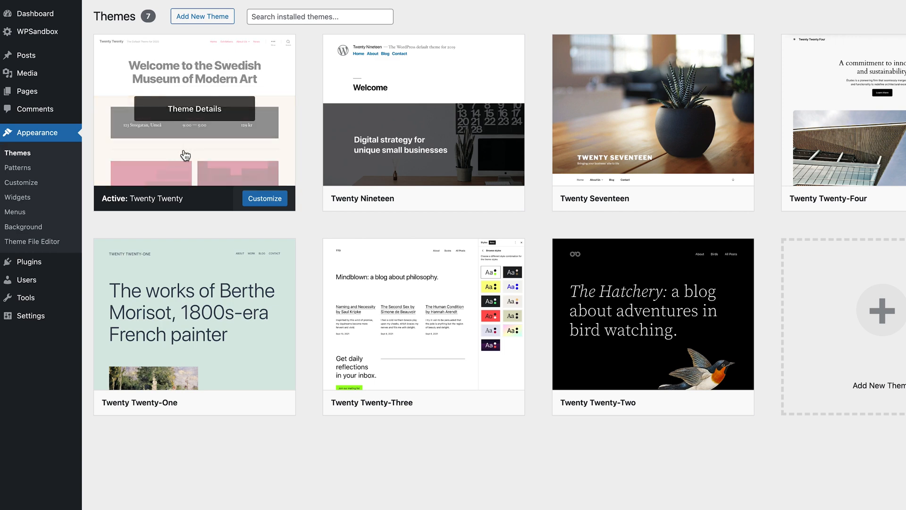
{"action": "mouse_move", "coordinate": [217, 178]}
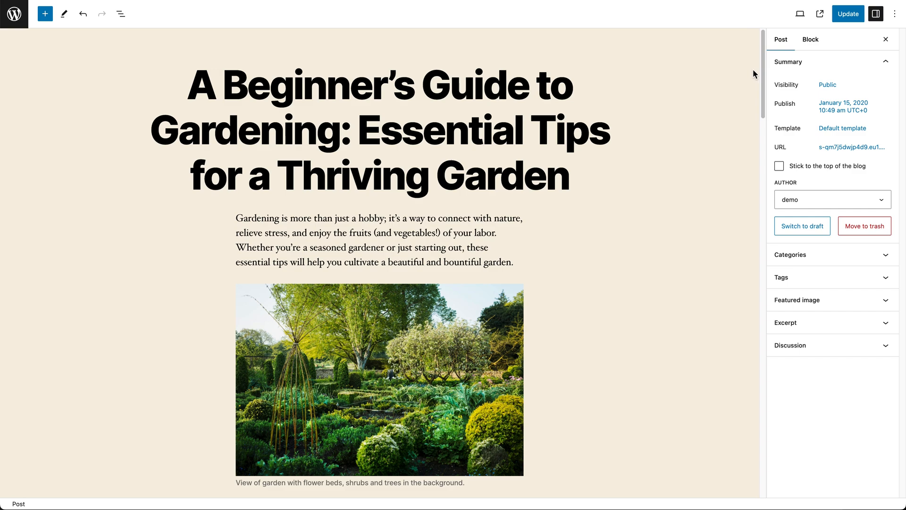
Step: Scroll to the post's end and open the block library there
{"action": "scroll", "scroll_direction": "down", "scroll_amount": 3}
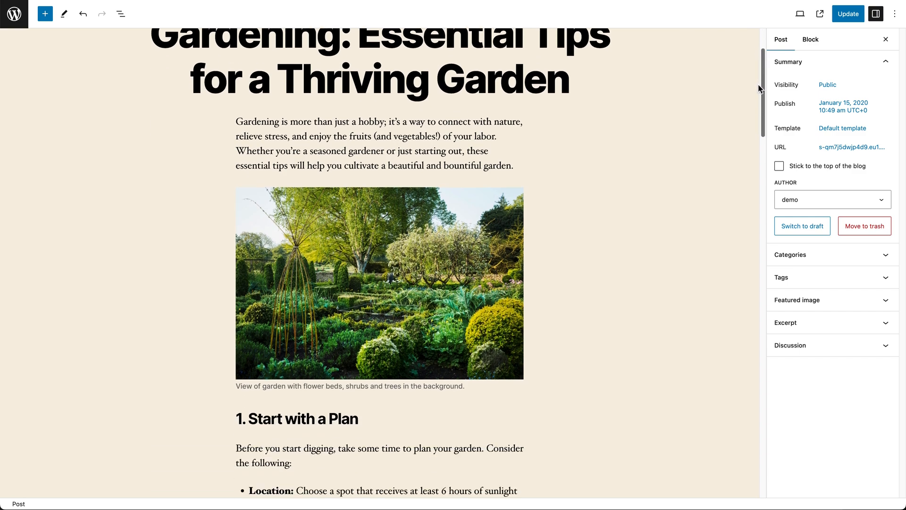
{"action": "scroll", "scroll_direction": "down", "scroll_amount": 3}
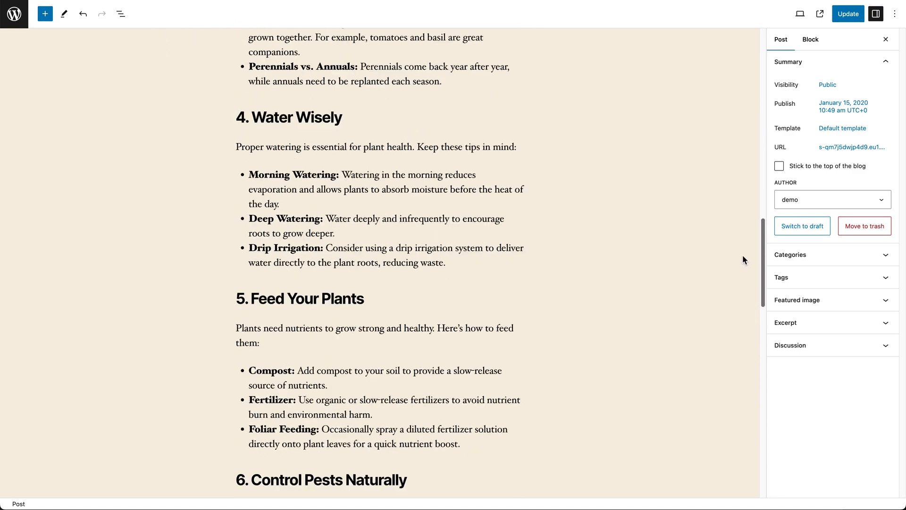
{"action": "scroll", "scroll_direction": "down", "scroll_amount": 3}
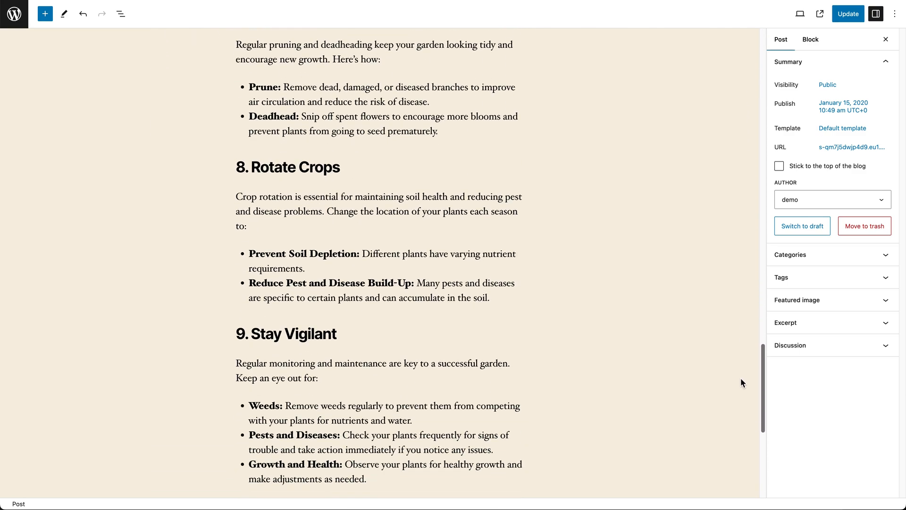
{"action": "scroll", "scroll_direction": "down", "scroll_amount": 3}
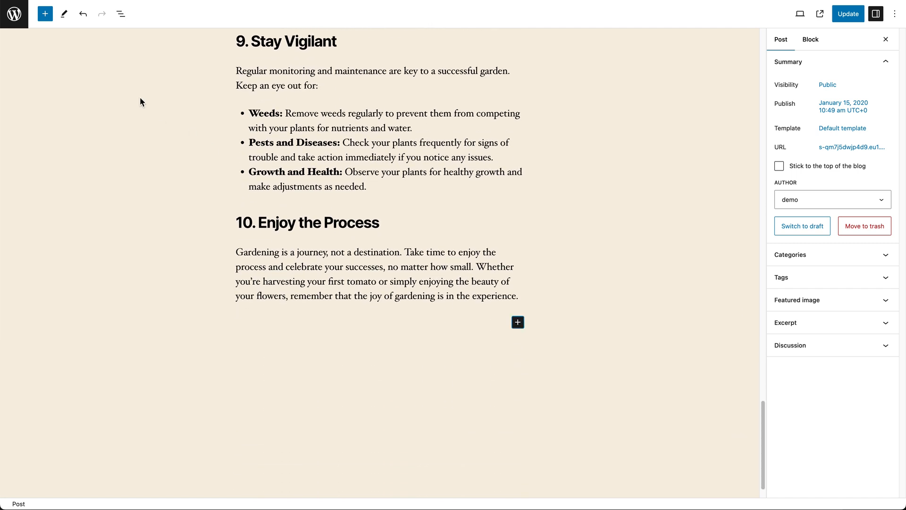
{"action": "left_click", "coordinate": [44, 13]}
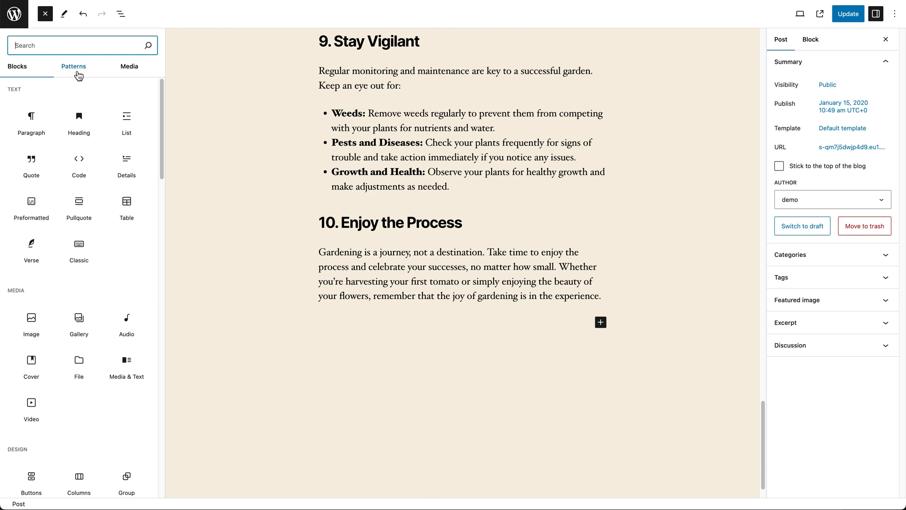
Step: Insert the 'Schedule a Visit' pattern from the Call to Action patterns
{"action": "left_click", "coordinate": [74, 67]}
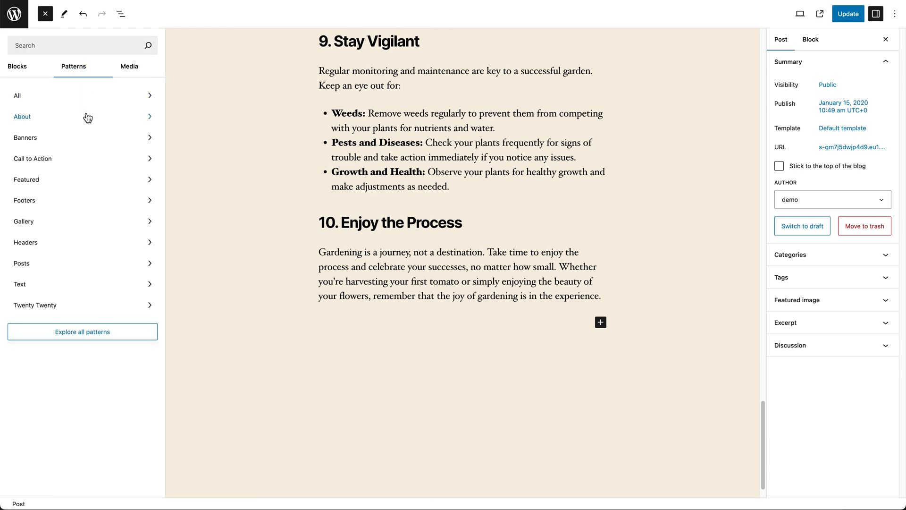
{"action": "left_click", "coordinate": [32, 159]}
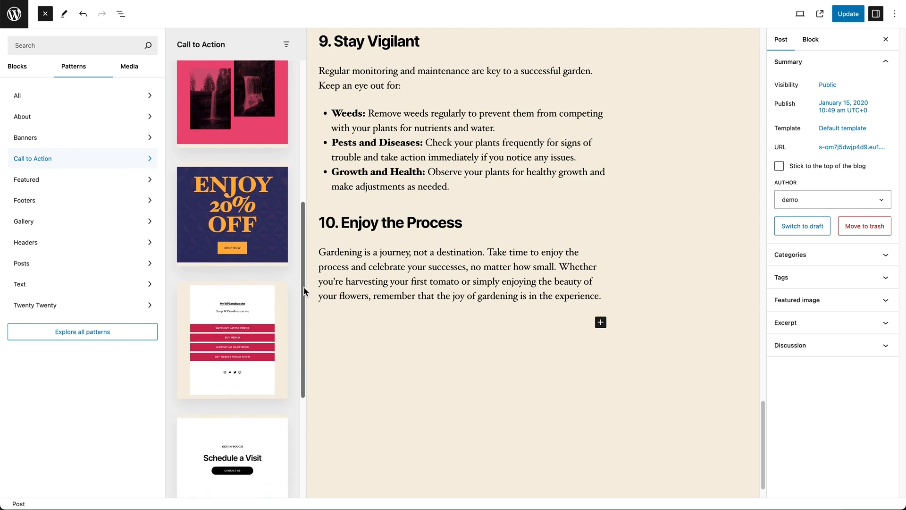
{"action": "scroll", "scroll_direction": "down", "scroll_amount": 3}
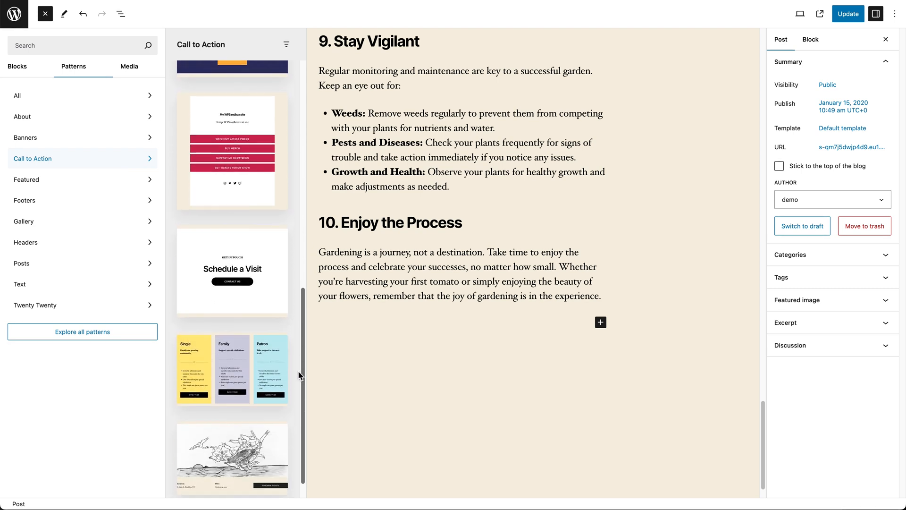
{"action": "left_click", "coordinate": [232, 271]}
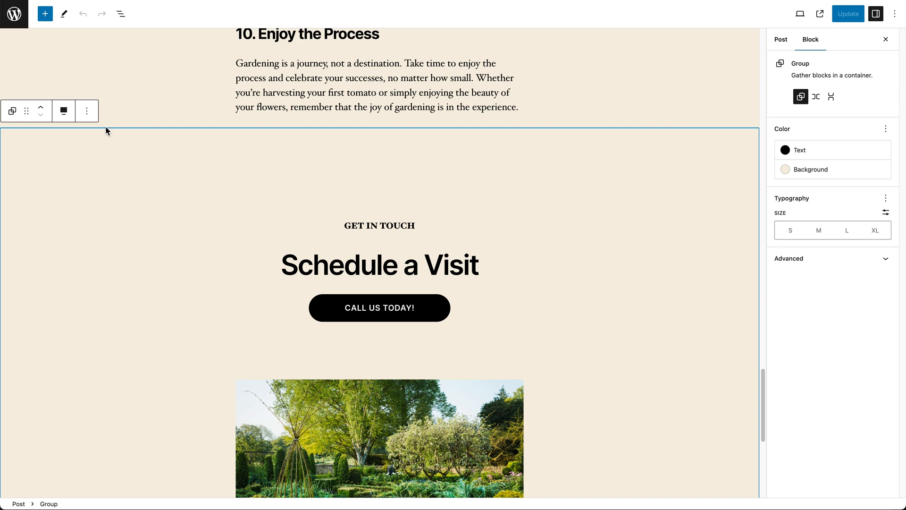
Step: Create a synced pattern named 'My CTA' from the call-to-action group
{"action": "left_click", "coordinate": [87, 110]}
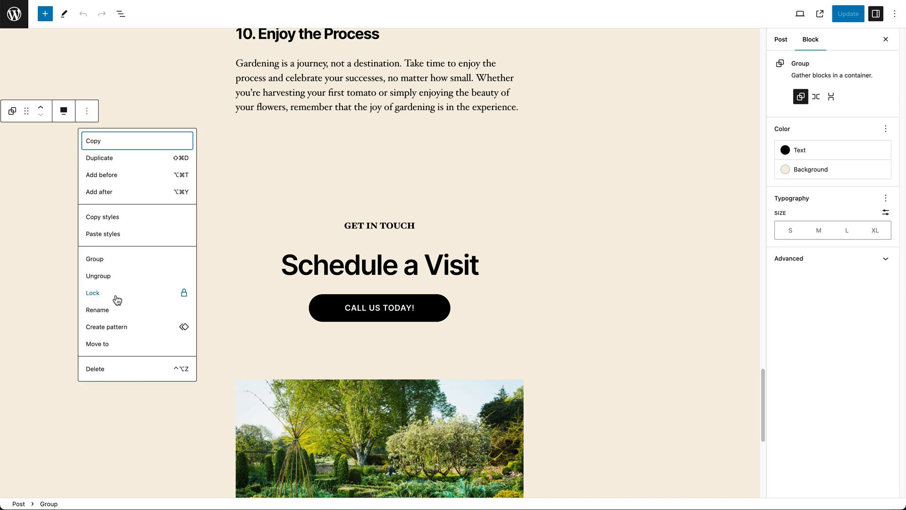
{"action": "left_click", "coordinate": [106, 326]}
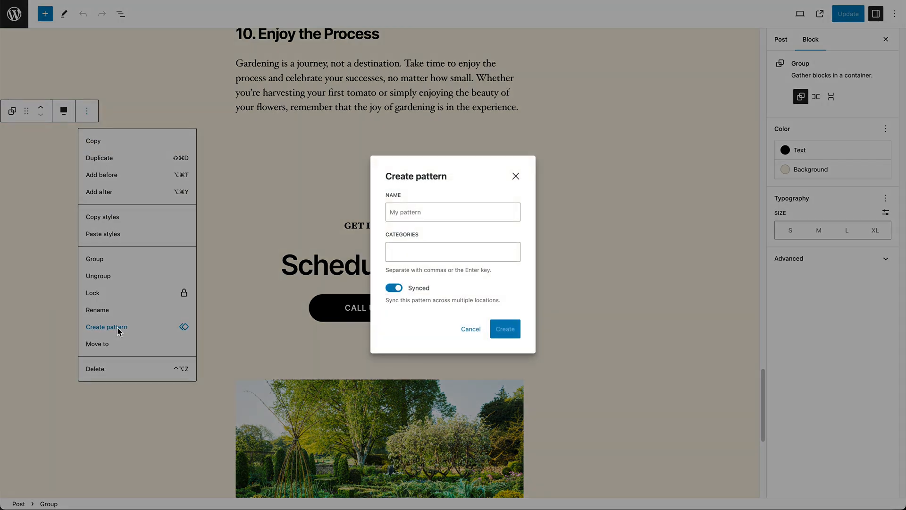
{"action": "left_click", "coordinate": [453, 211]}
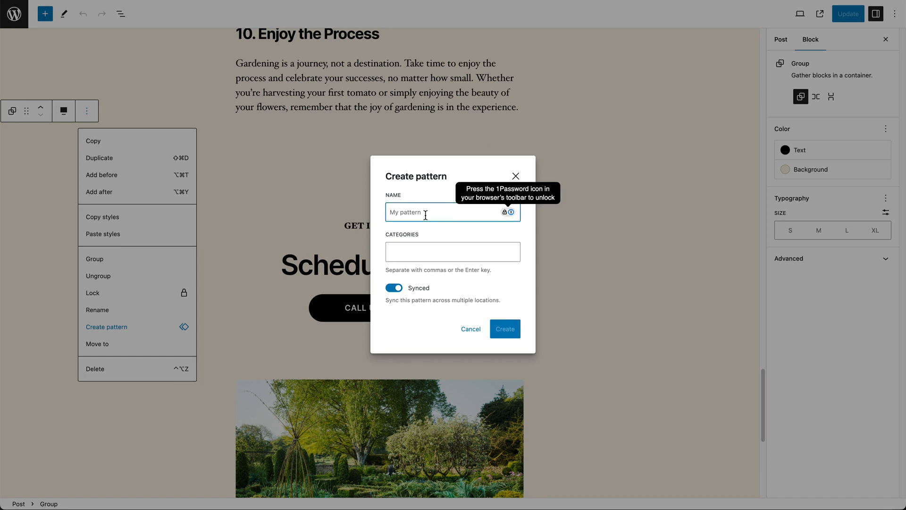
{"action": "type", "text": "My CTA"}
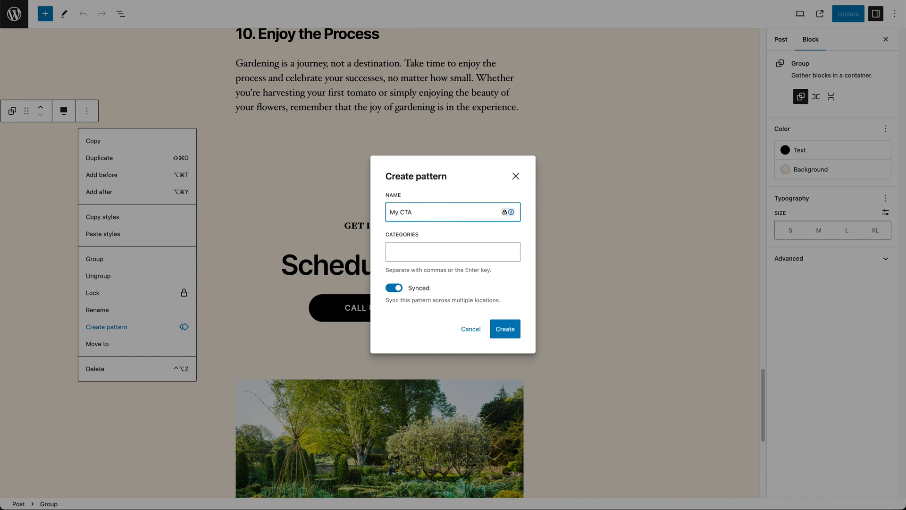
{"action": "left_click", "coordinate": [453, 252]}
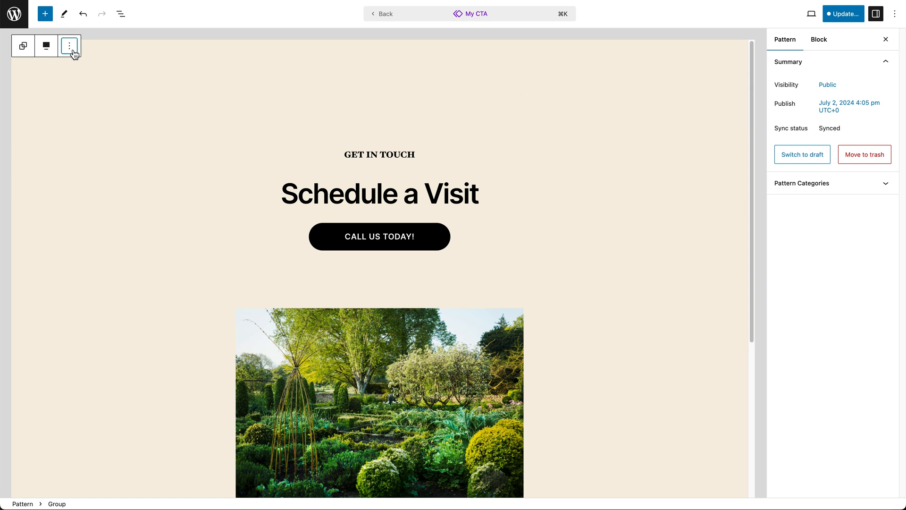
Step: Begin another pattern from the group with the Synced option turned off
{"action": "left_click", "coordinate": [69, 46]}
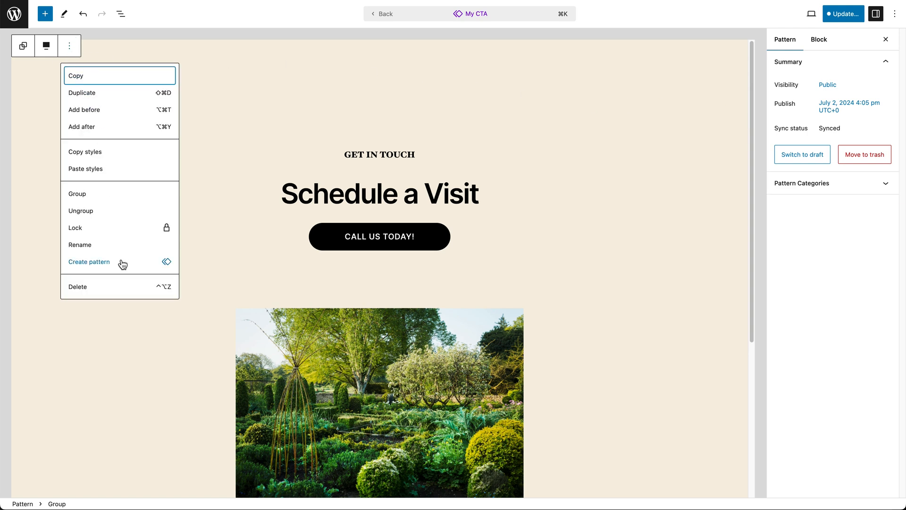
{"action": "left_click", "coordinate": [90, 262]}
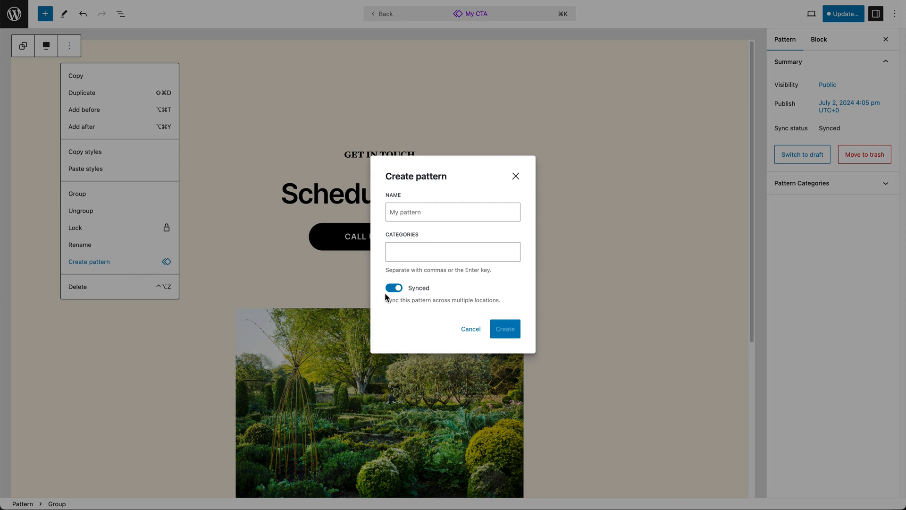
{"action": "left_click", "coordinate": [394, 288]}
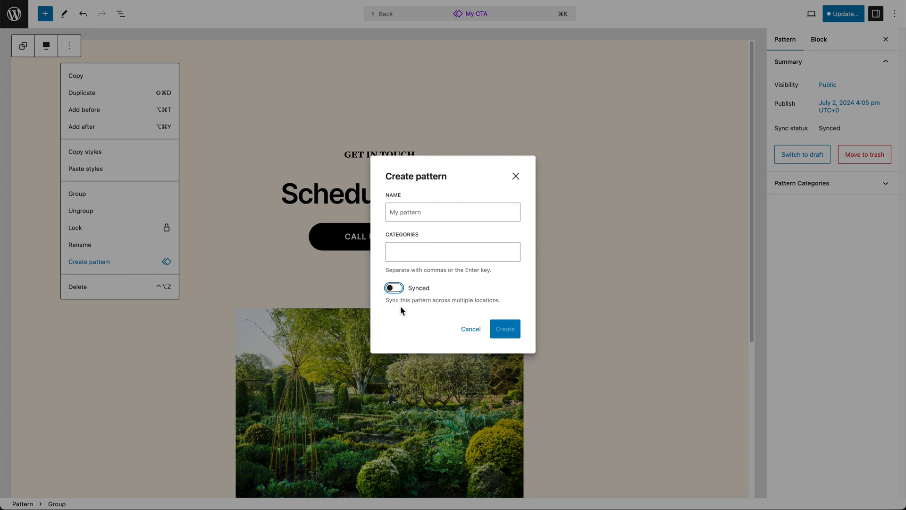
{"action": "mouse_move", "coordinate": [403, 315]}
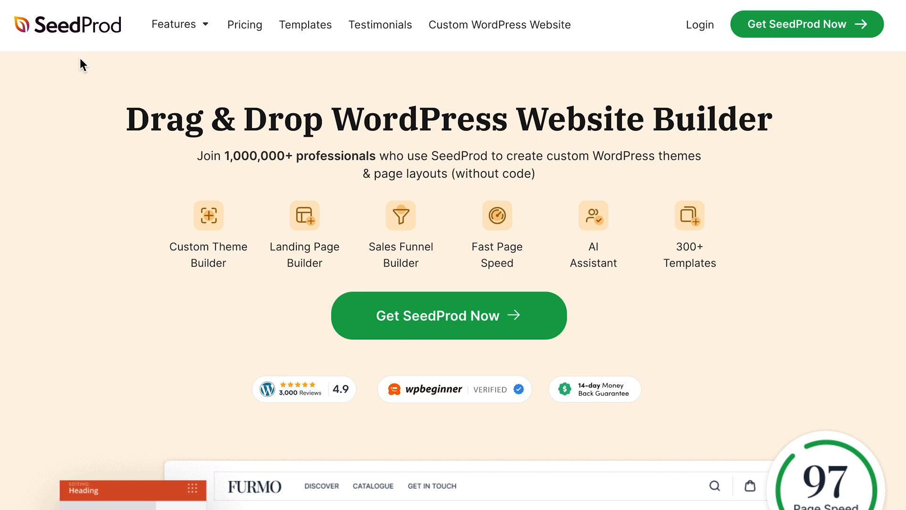
{"action": "mouse_move", "coordinate": [492, 332]}
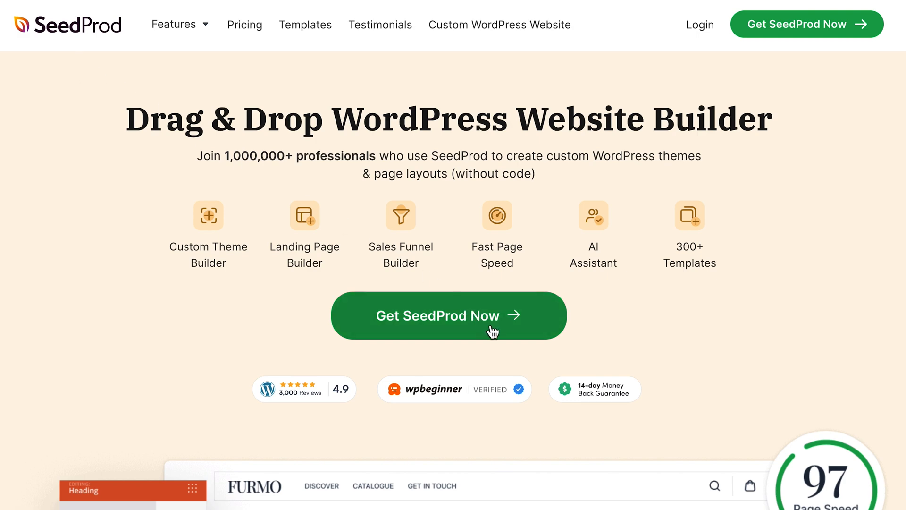
Step: Scroll through the SeedProd homepage's feature sections
{"action": "scroll", "scroll_direction": "down", "scroll_amount": 3}
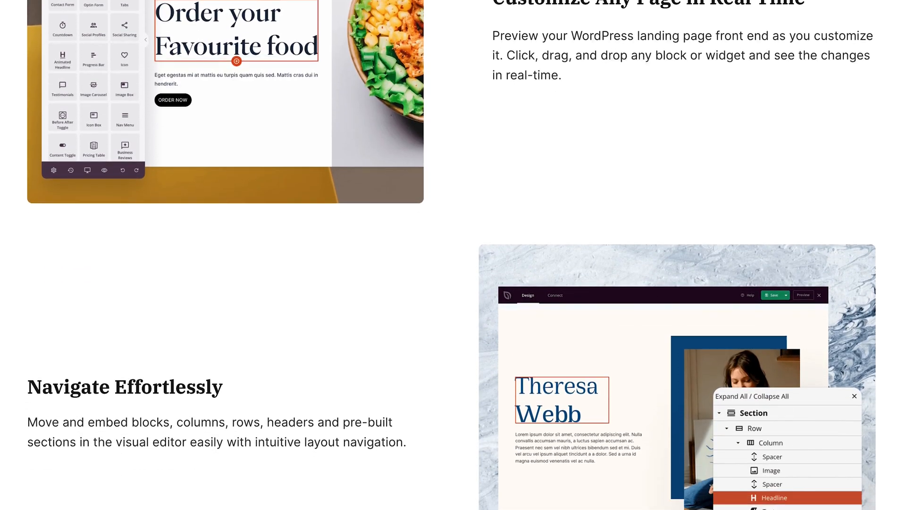